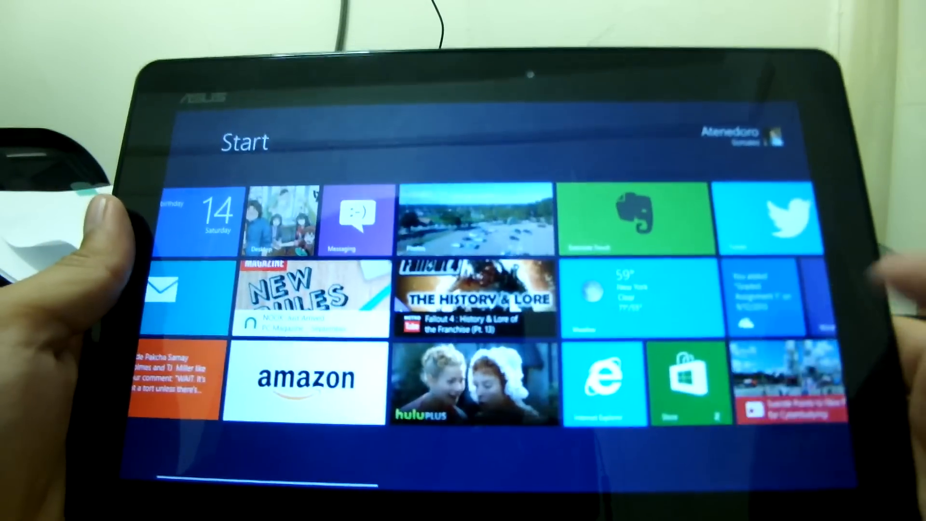
- Launch the Windows Store from its green Start screen tile
click(687, 384)
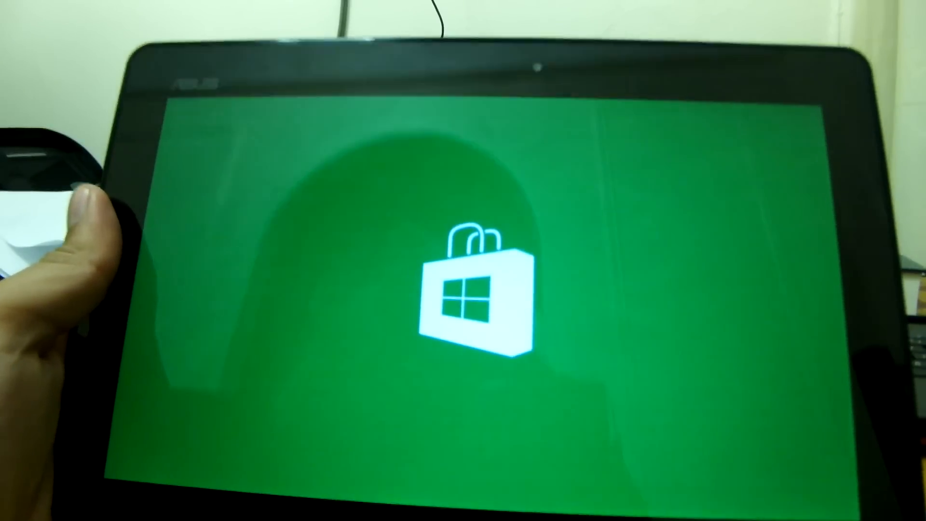